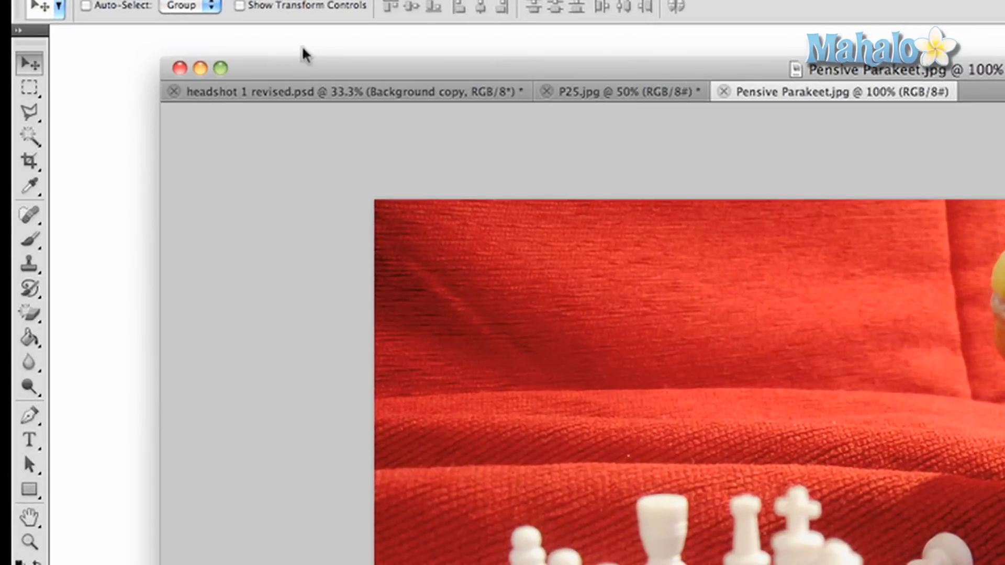
Erase red background patches around the parakeet with the Magic Eraser, then set eraser opacity to 50%.
click(29, 309)
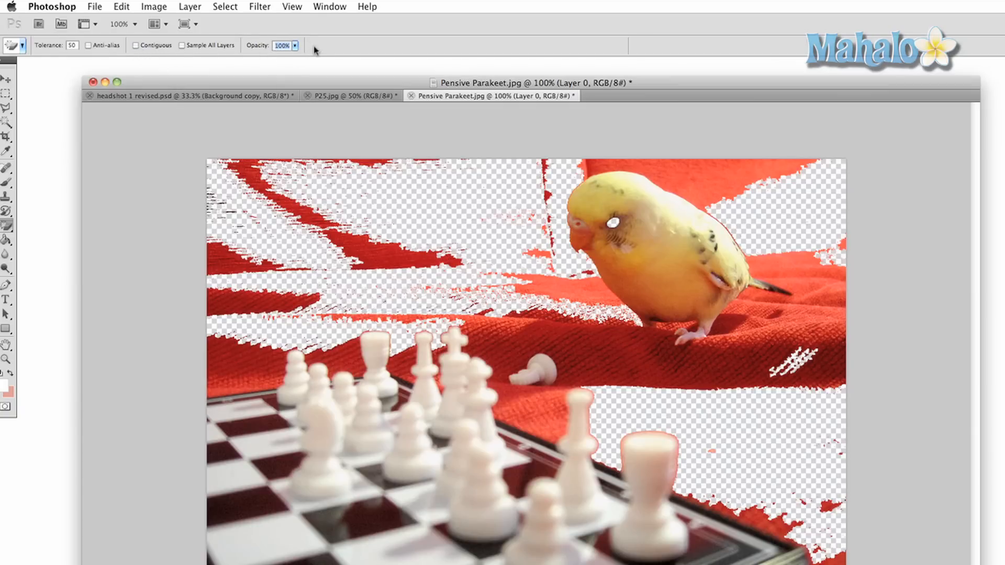
text(50%)
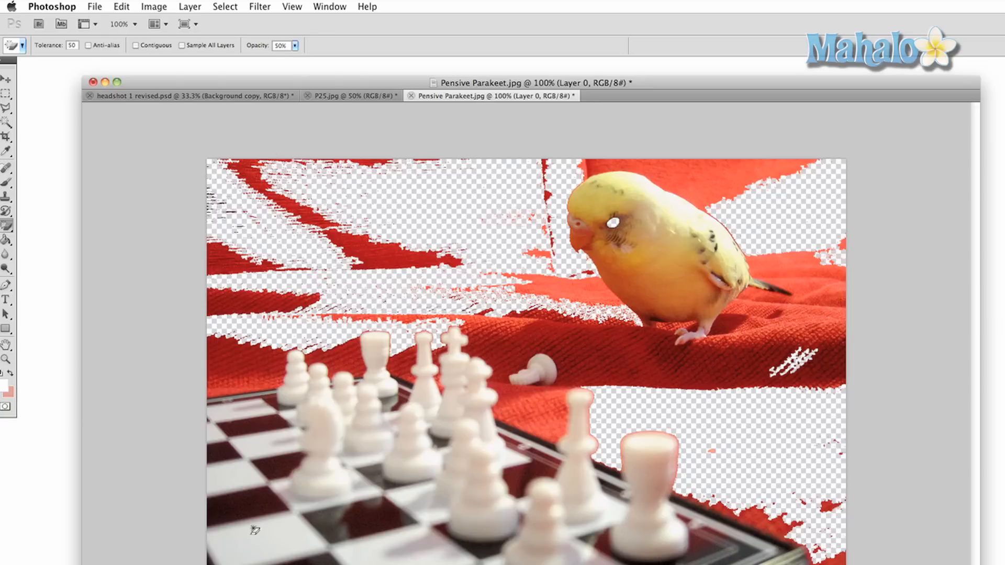